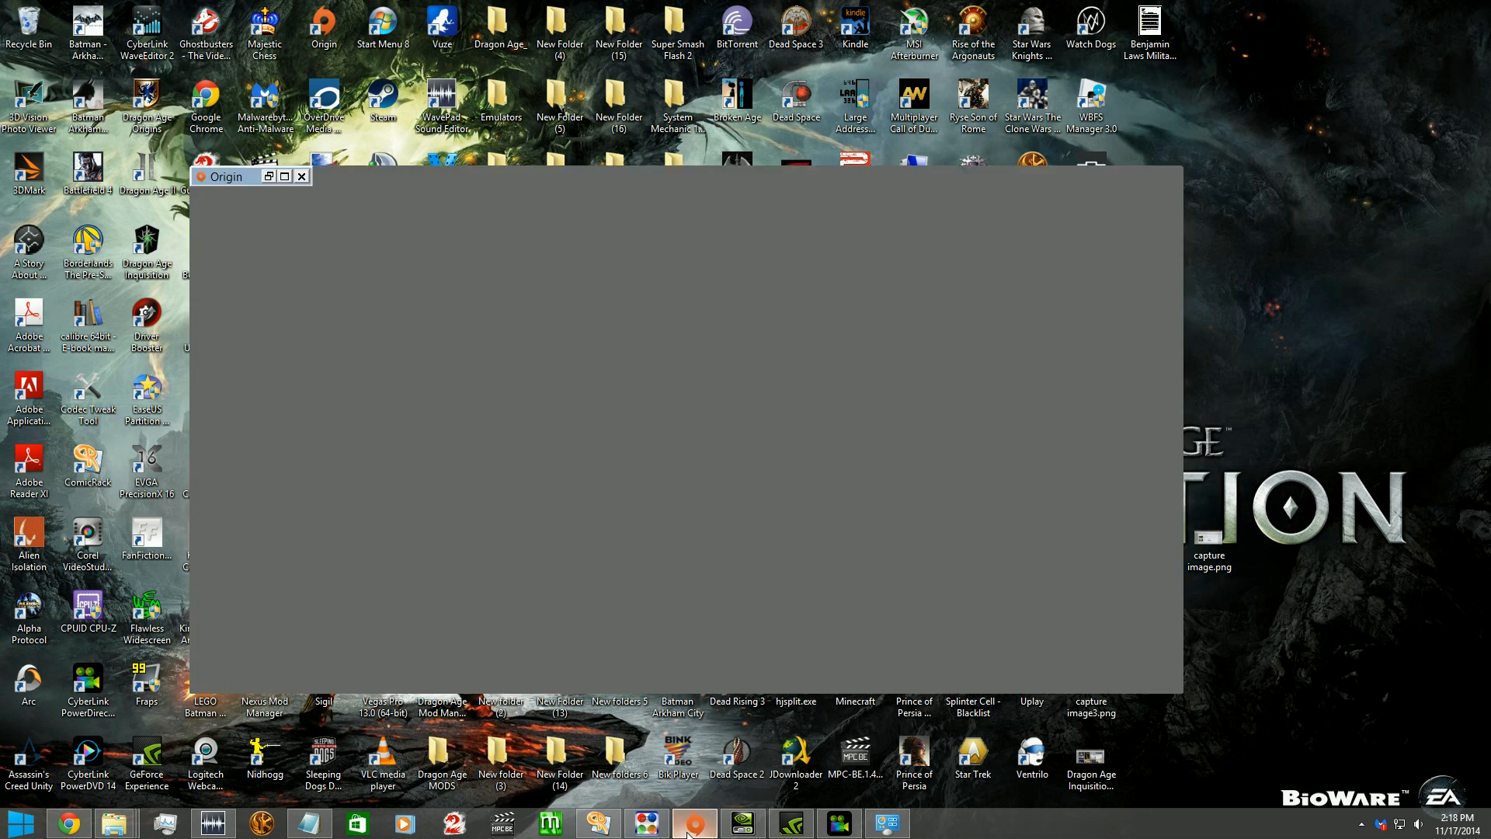
# - Bring the Origin library forward and scroll past Dragon Age Inquisition to the Mass Effect and Titanfall tiles
pyautogui.click(695, 823)
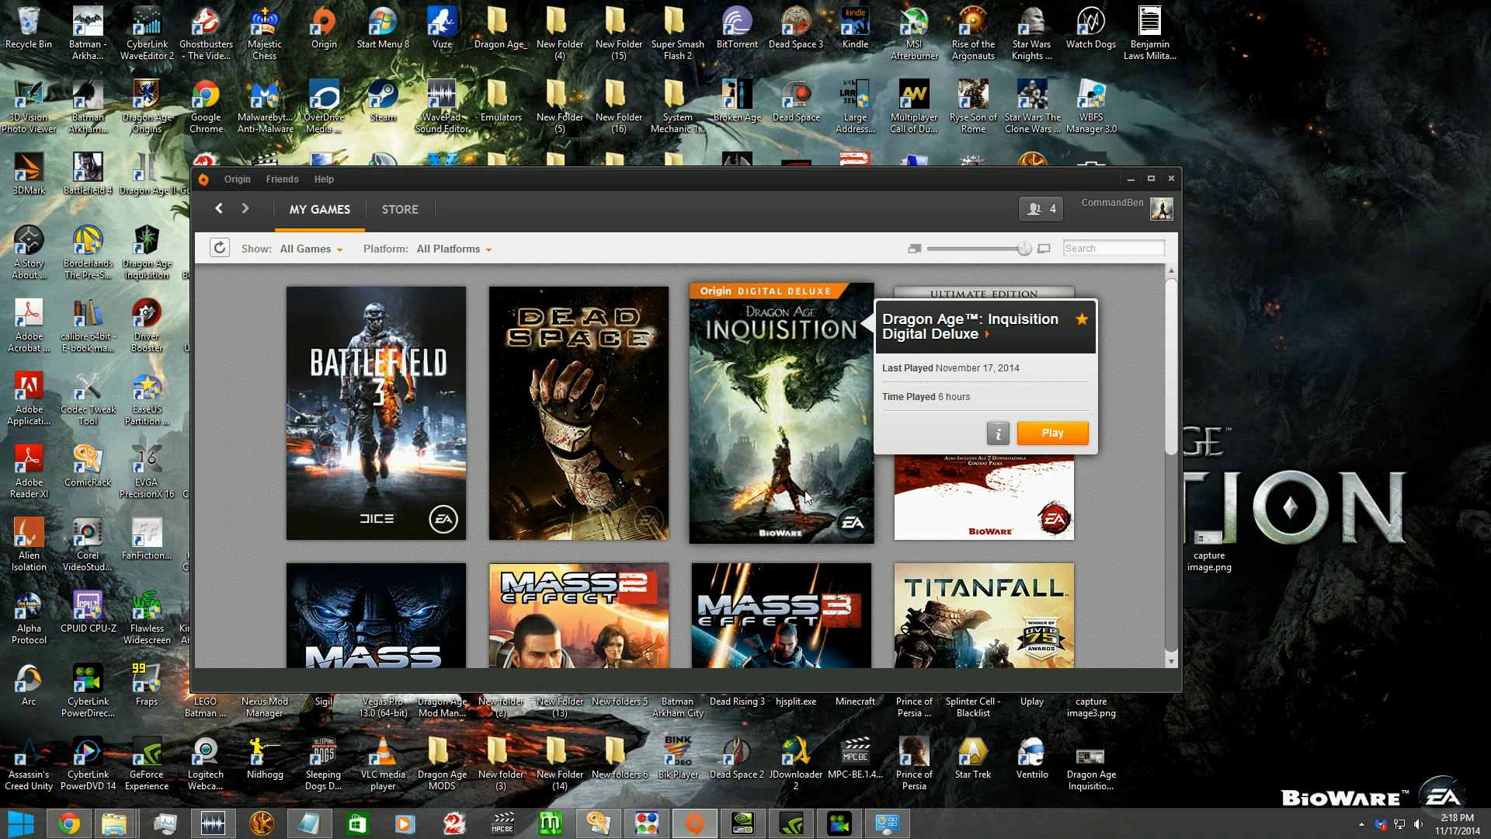
pyautogui.moveTo(943, 400)
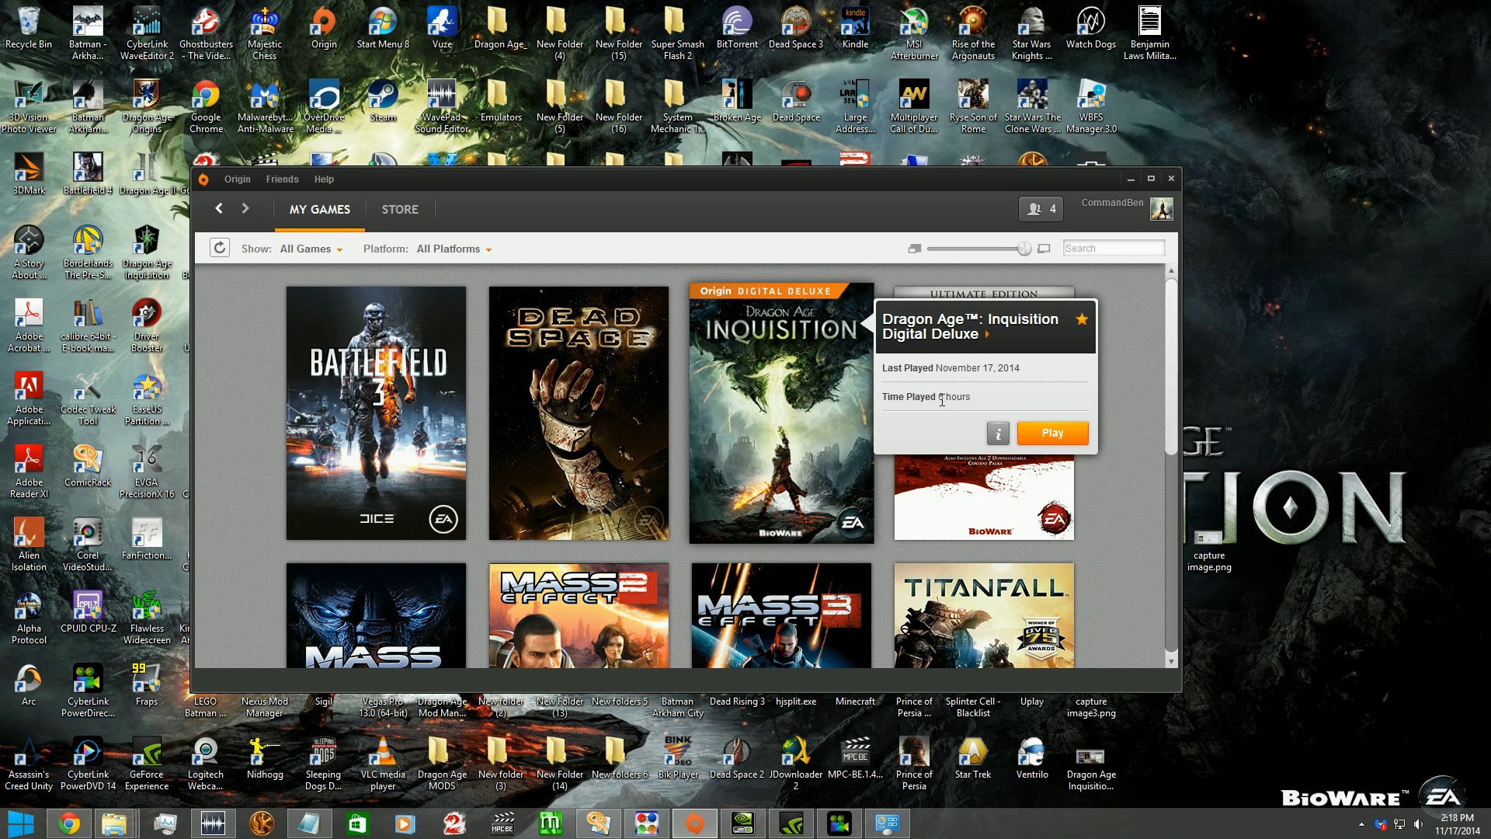
pyautogui.moveTo(994, 400)
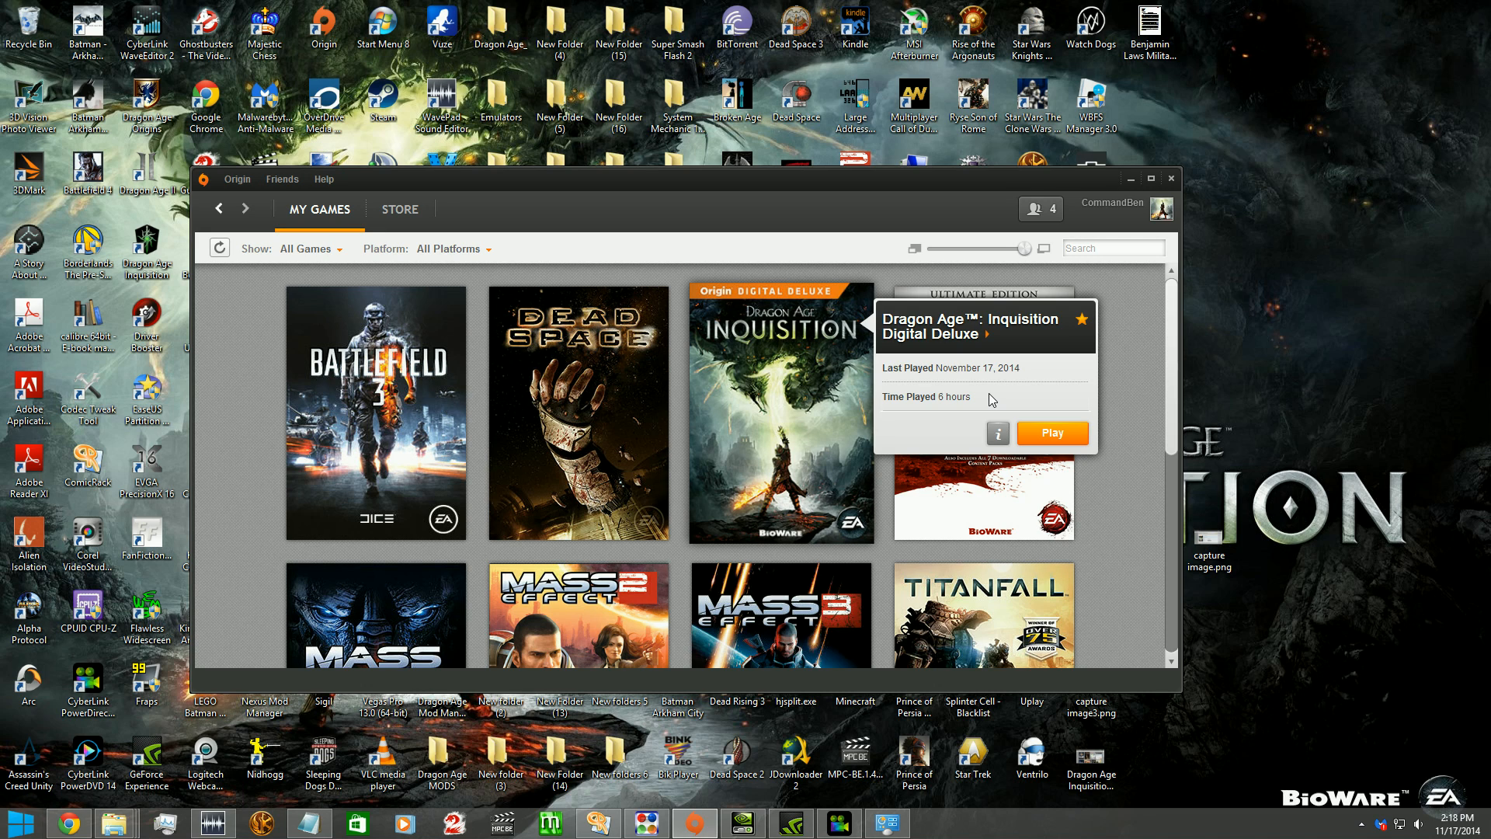
pyautogui.moveTo(988, 399)
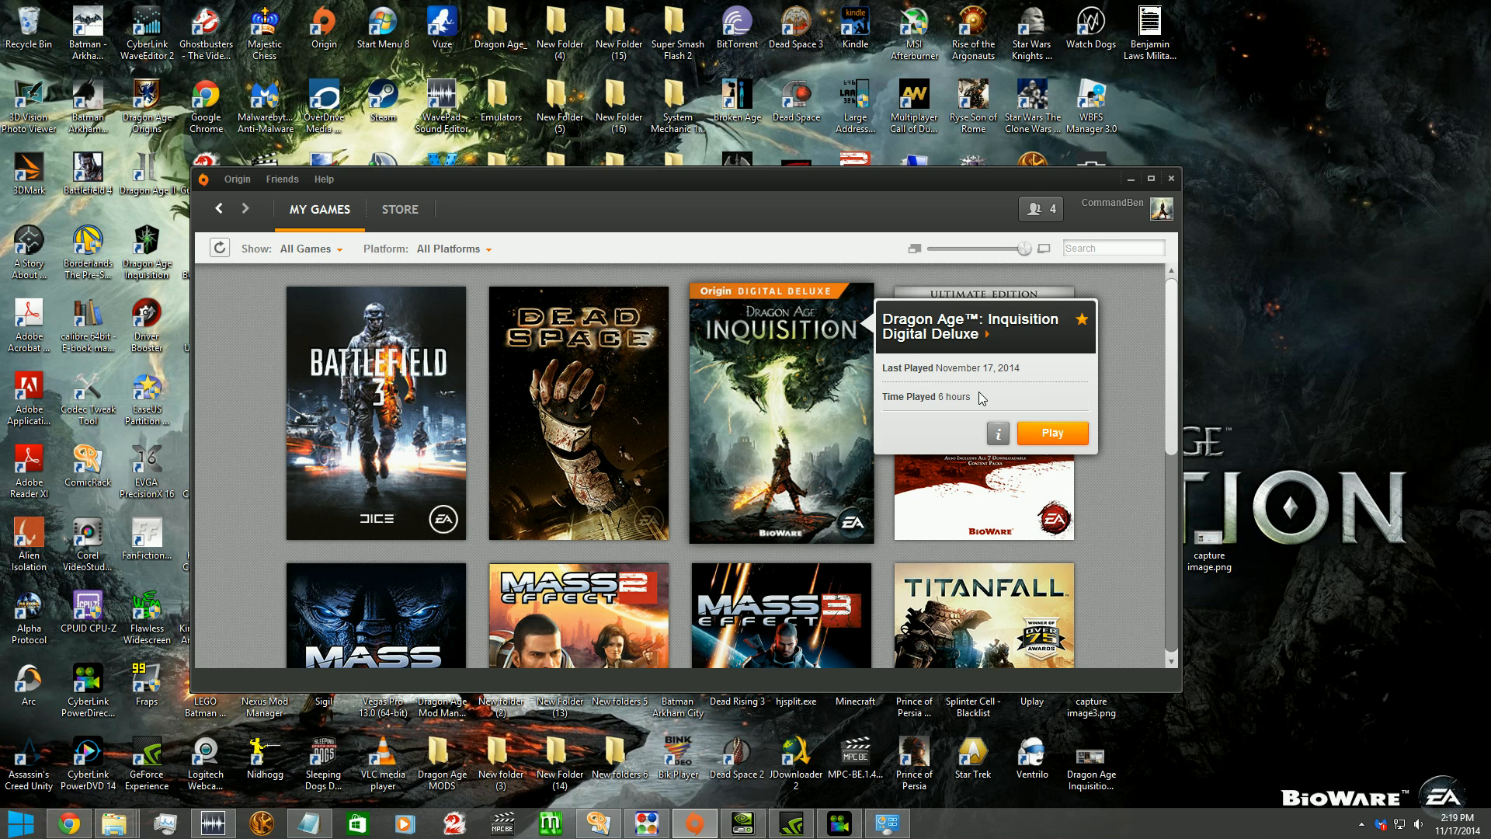
pyautogui.moveTo(972, 391)
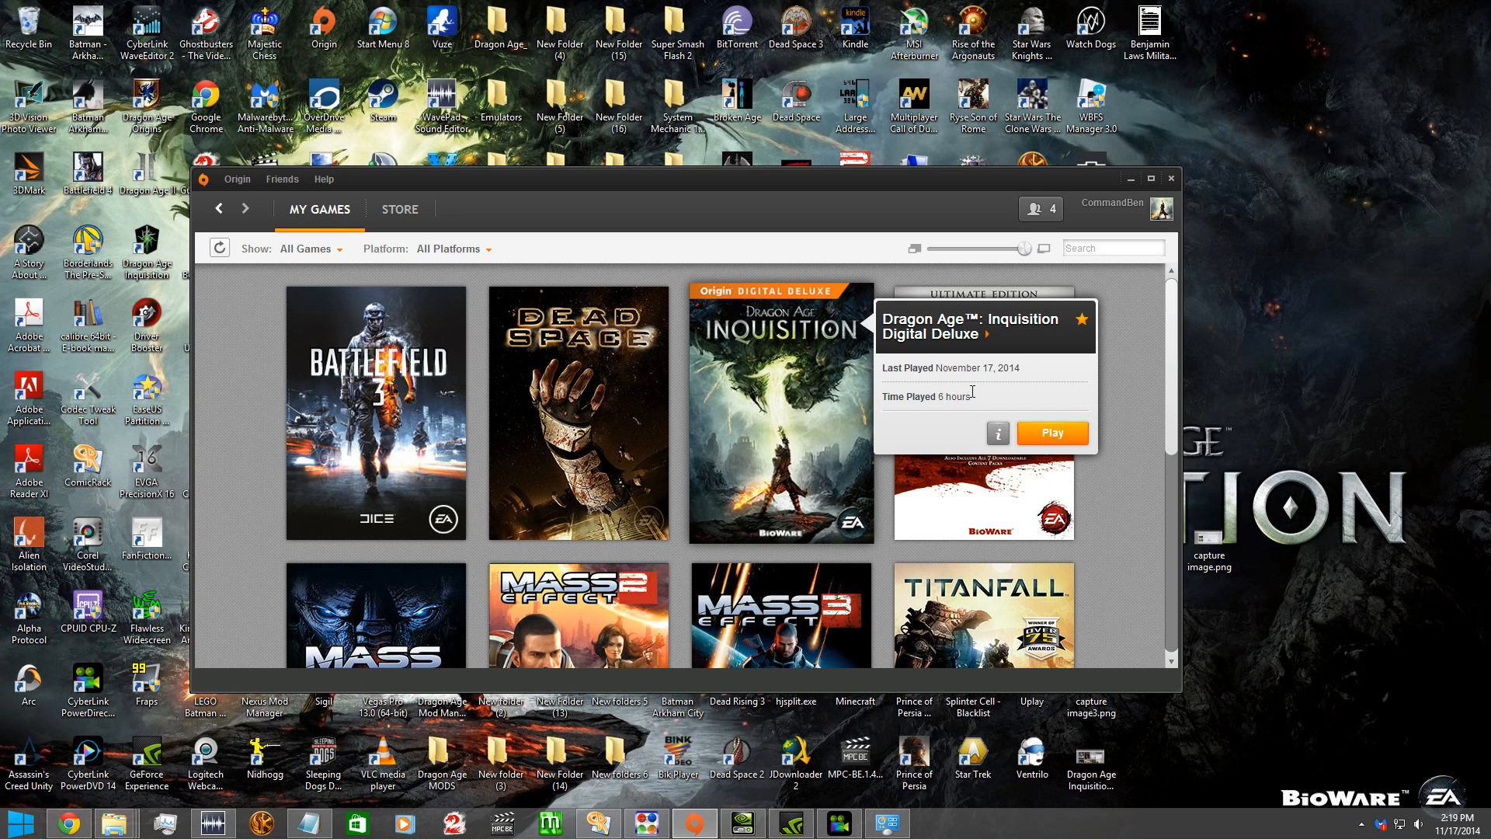
pyautogui.moveTo(980, 397)
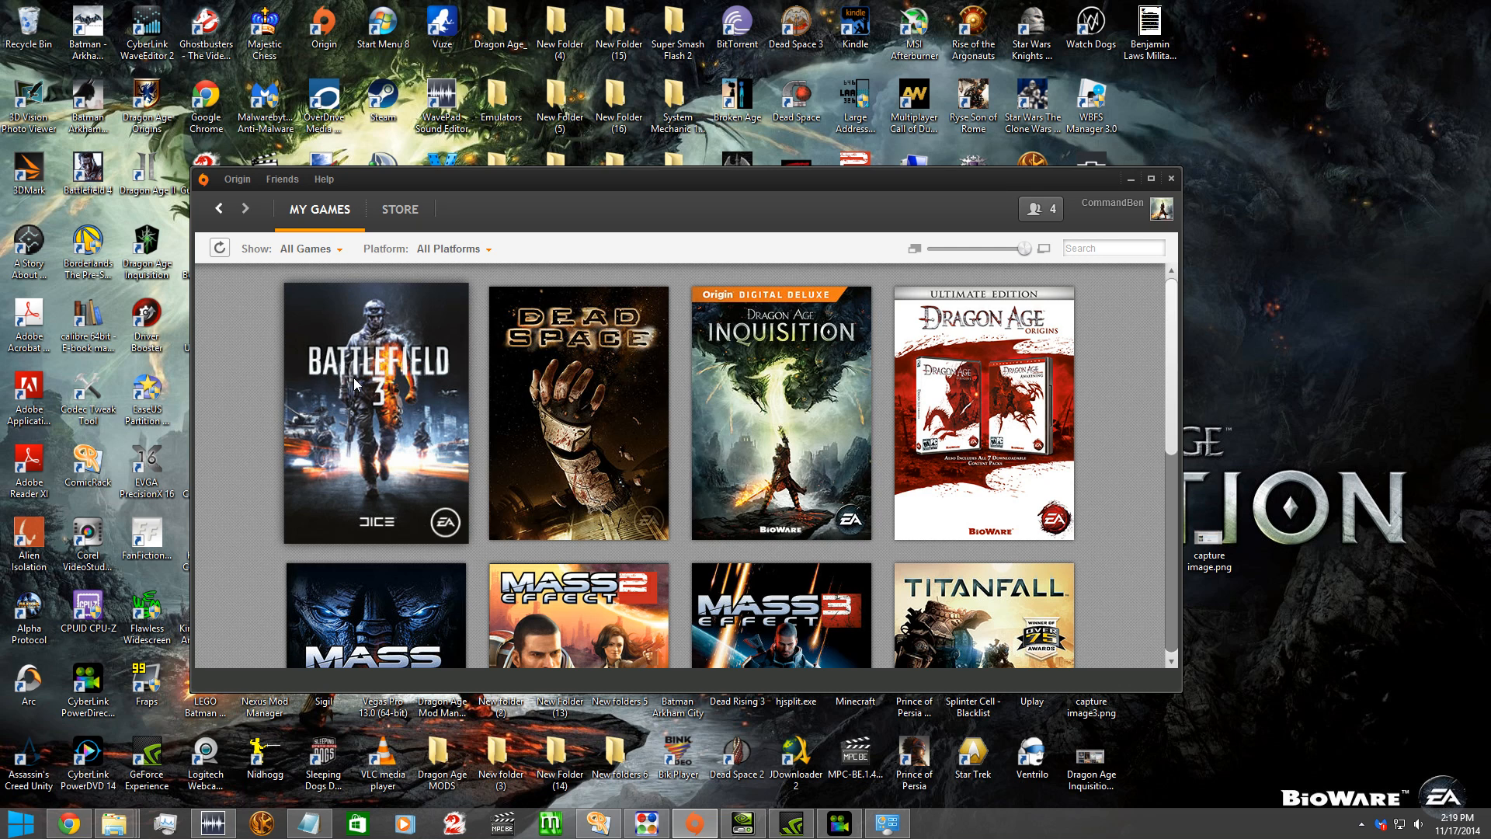
pyautogui.moveTo(840, 347)
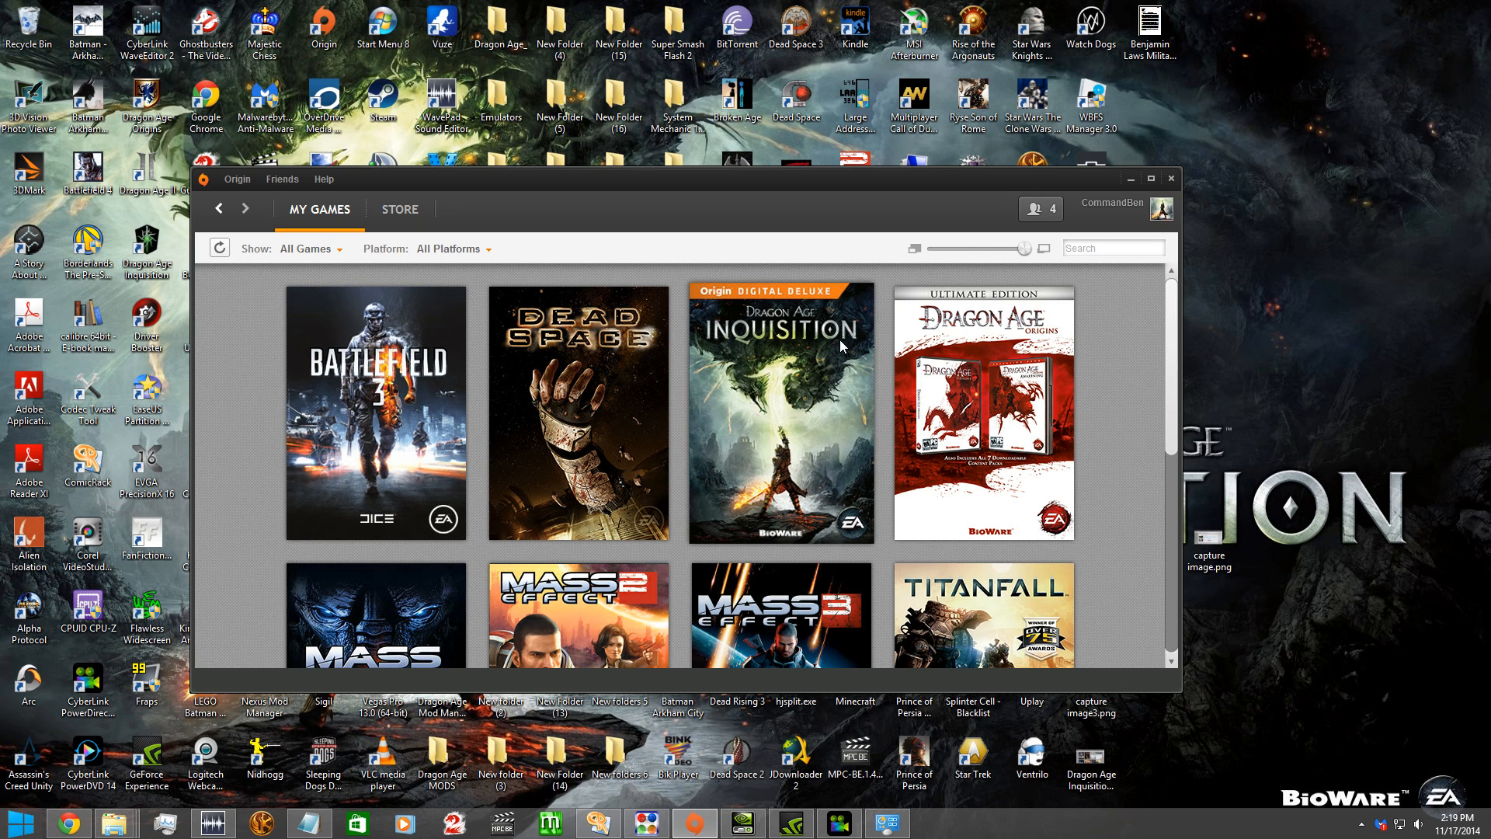
pyautogui.moveTo(908, 273)
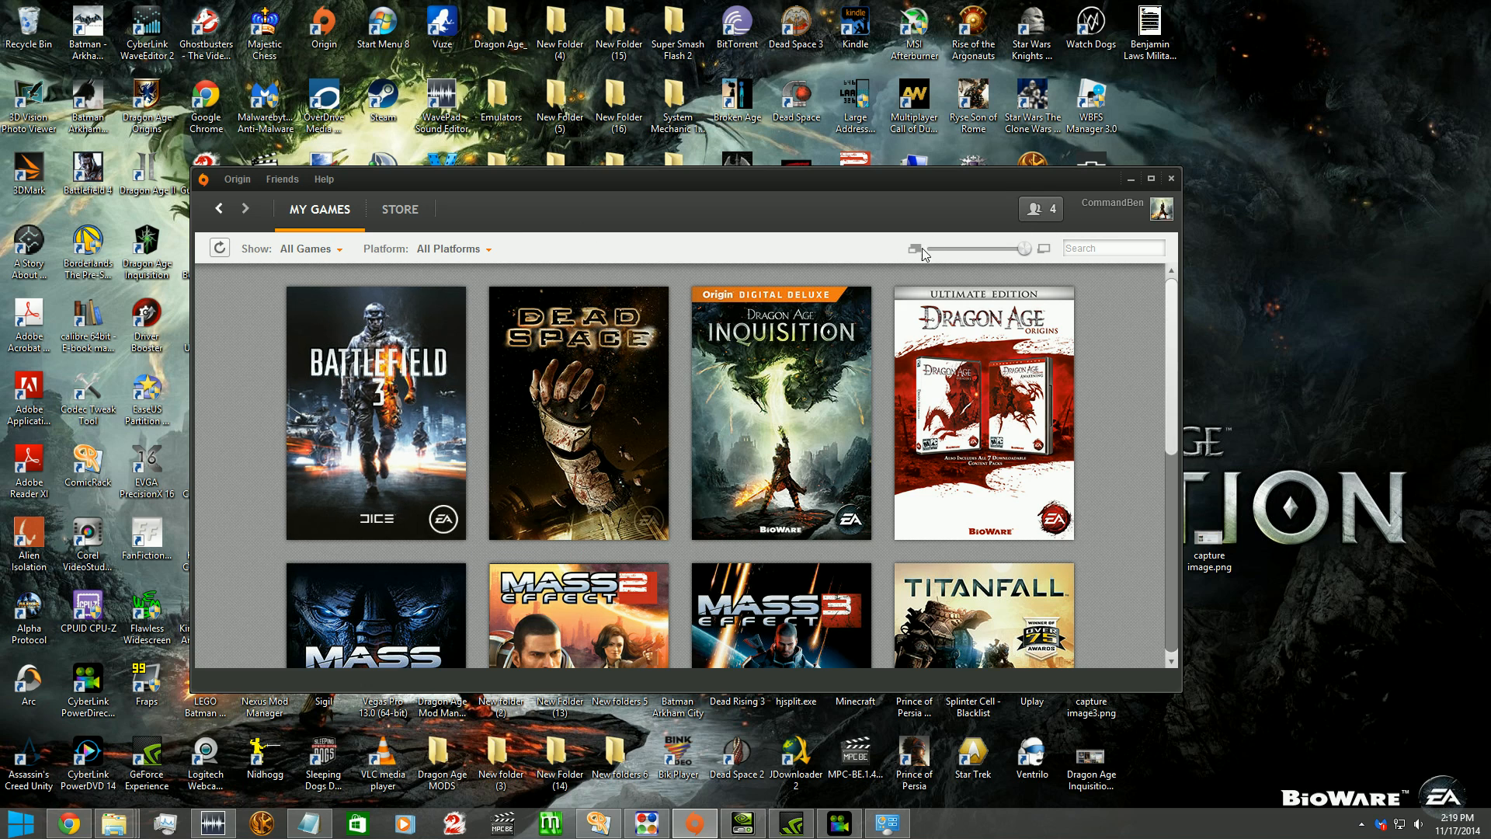
pyautogui.moveTo(910, 275)
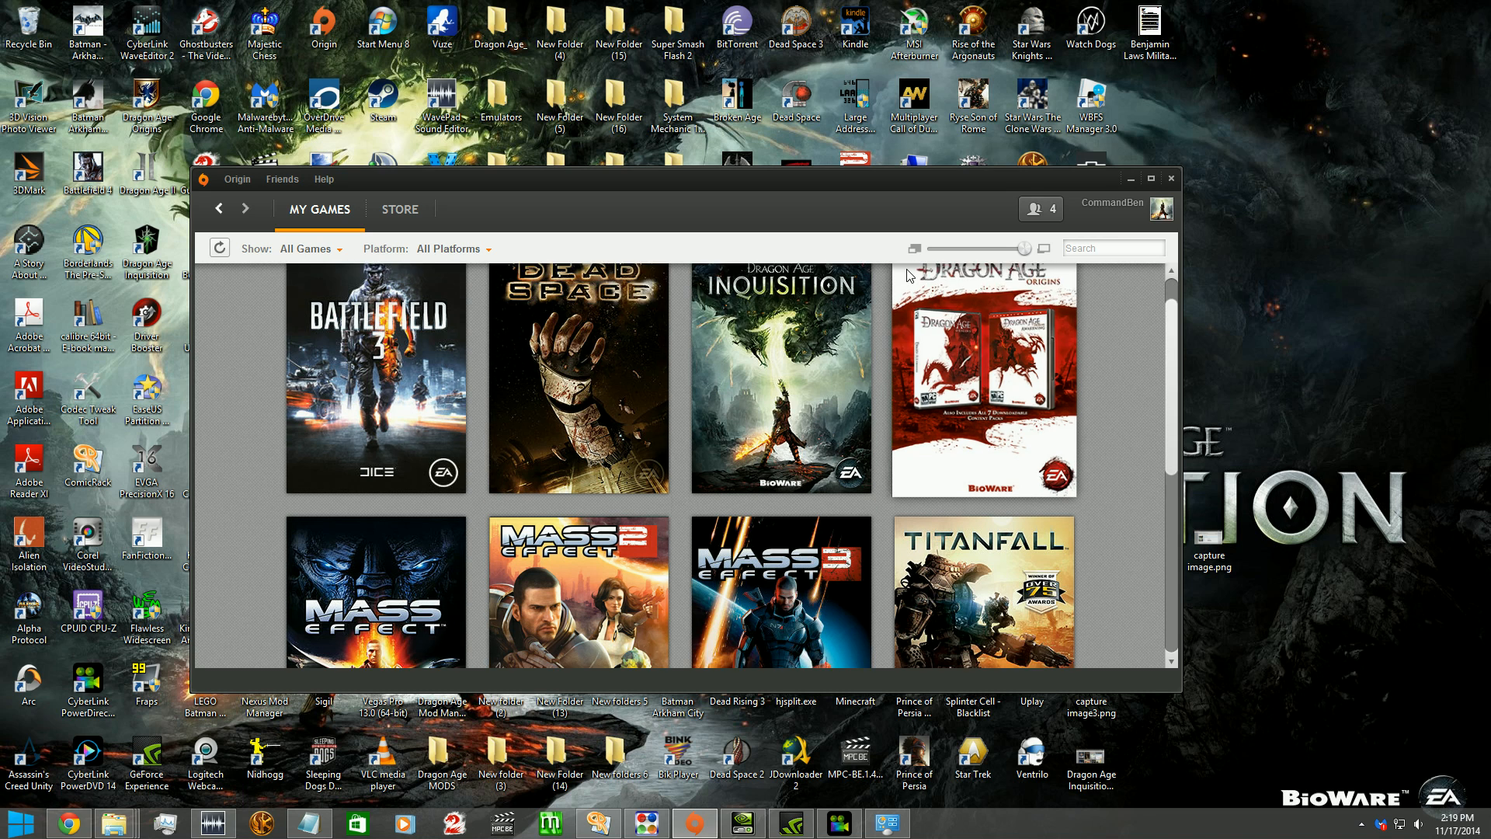
pyautogui.scroll(-3)
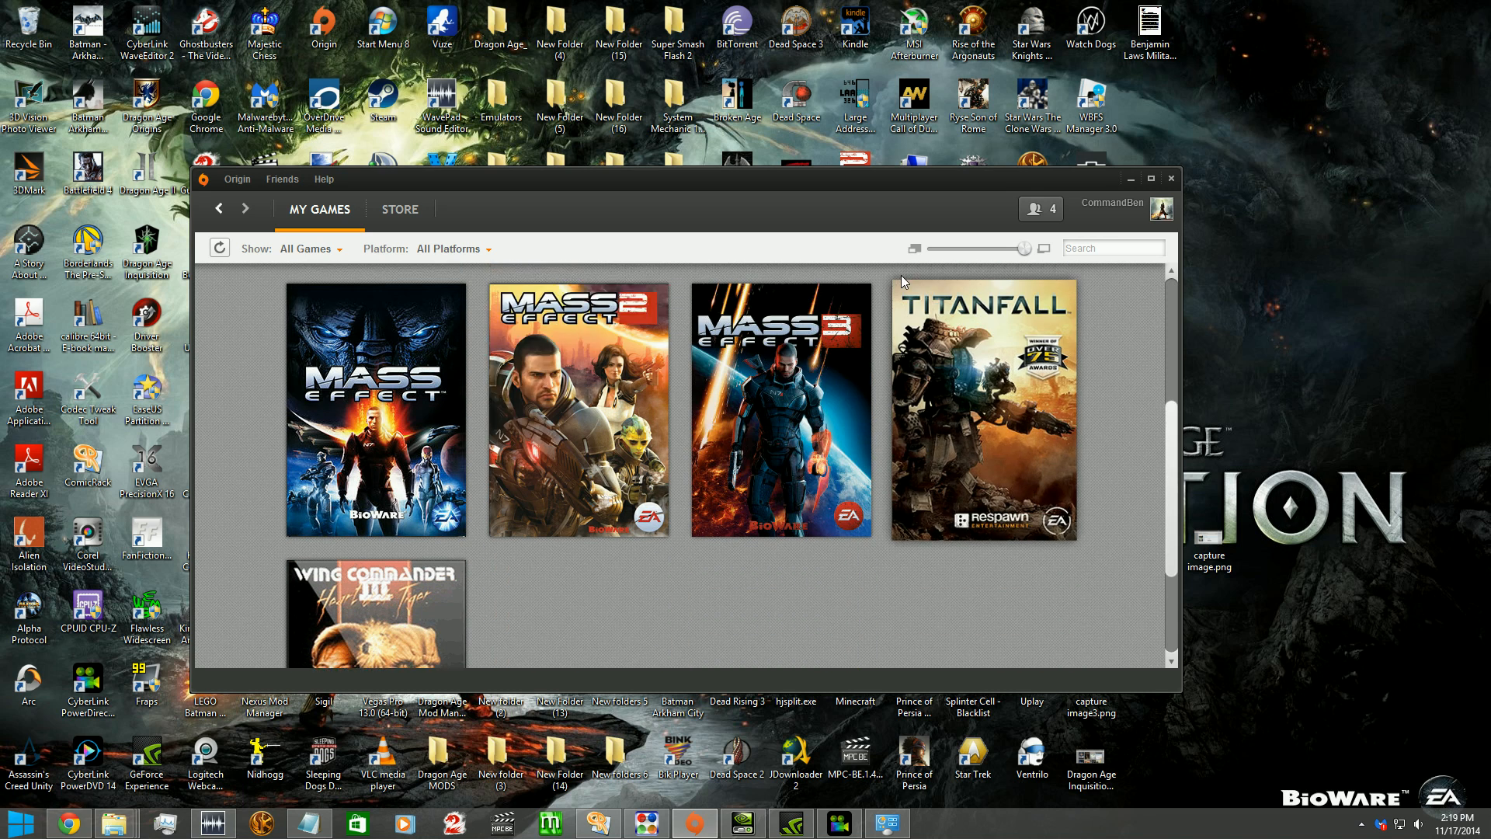
# - Select the Notepad line '-GameTime.MaxSimFps 60 -GameTime.ForceSimRate 60+' ready for copying
pyautogui.scroll(3)
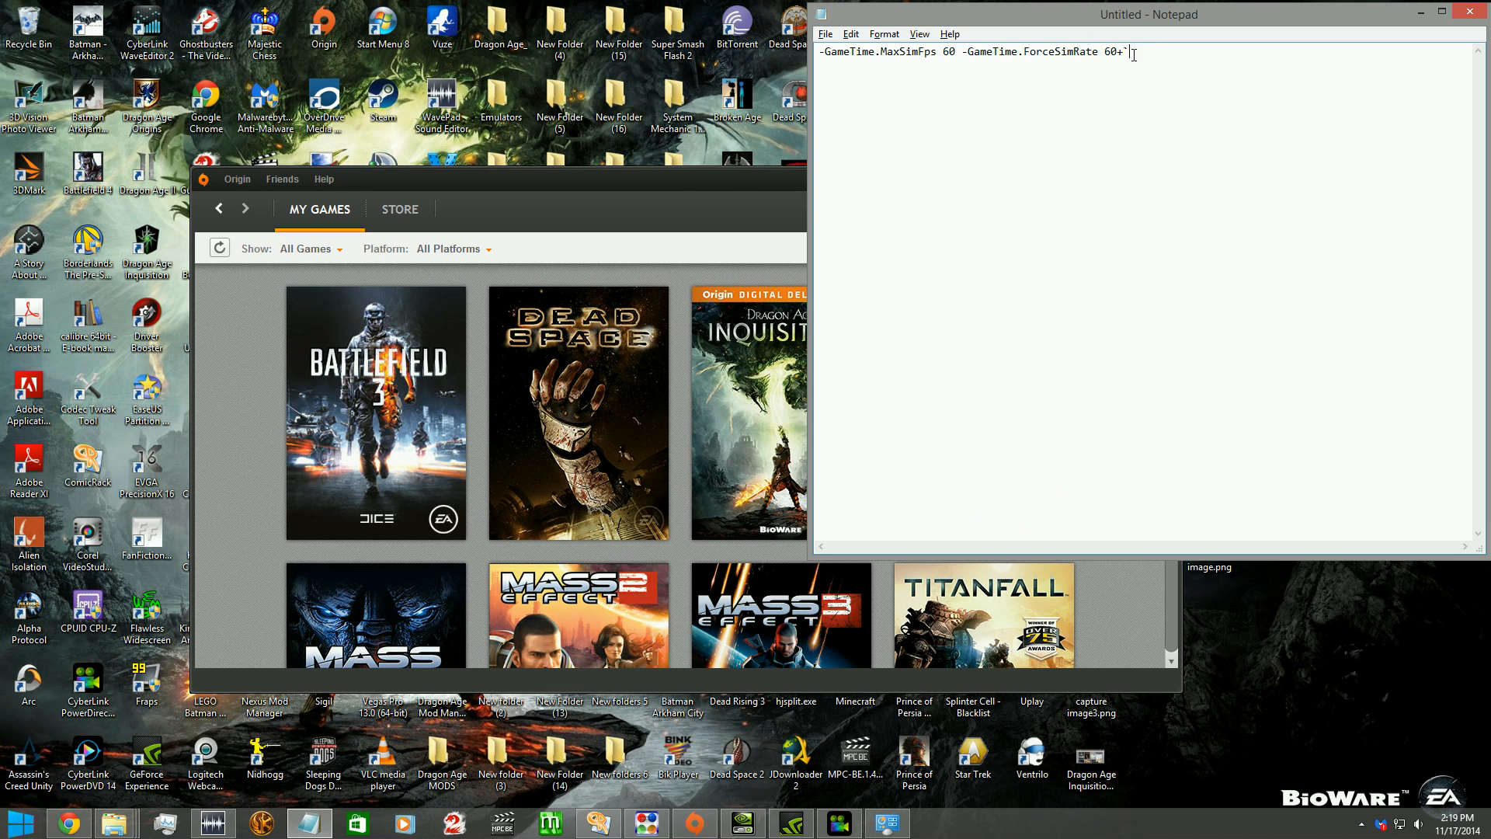
pyautogui.press('ctrl+a')
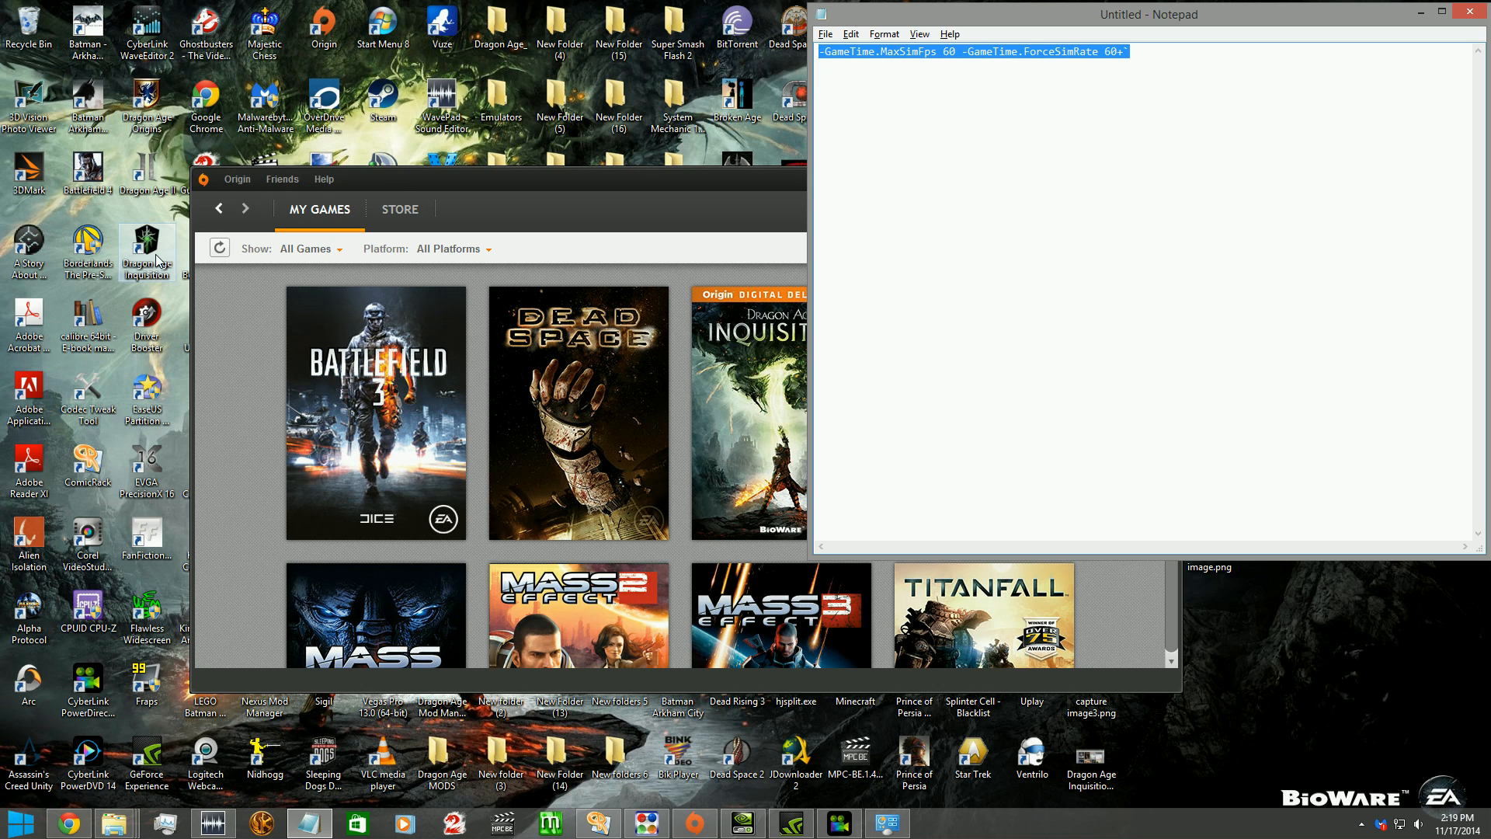
pyautogui.moveTo(155, 289)
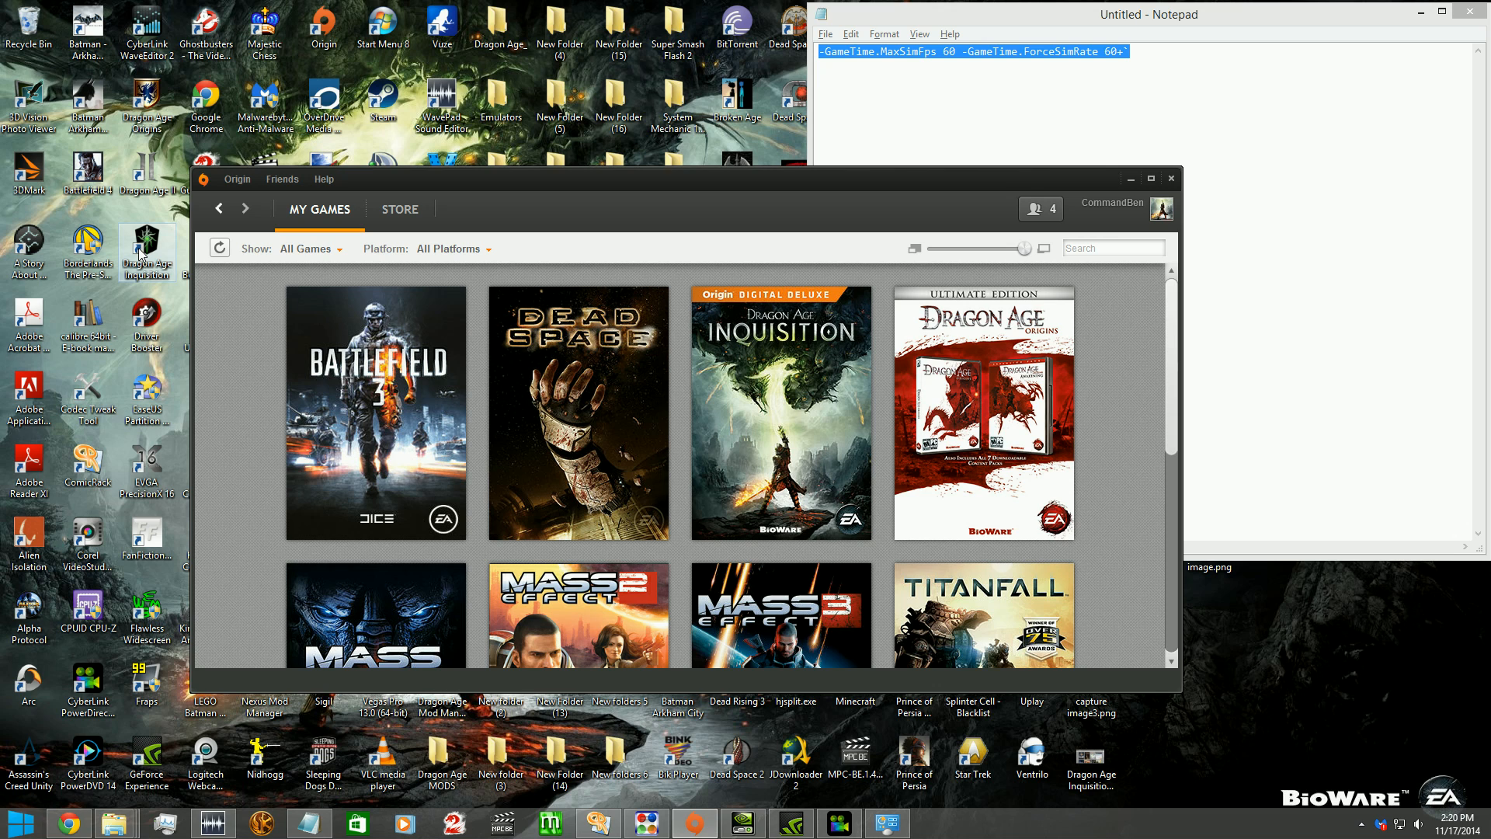
# - Append '-GameTime.MaxSimFps 60 -GameTime.ForceSimRate 60+' to the Dragon Age Inquisition shortcut's Target in Properties
pyautogui.rightClick(146, 246)
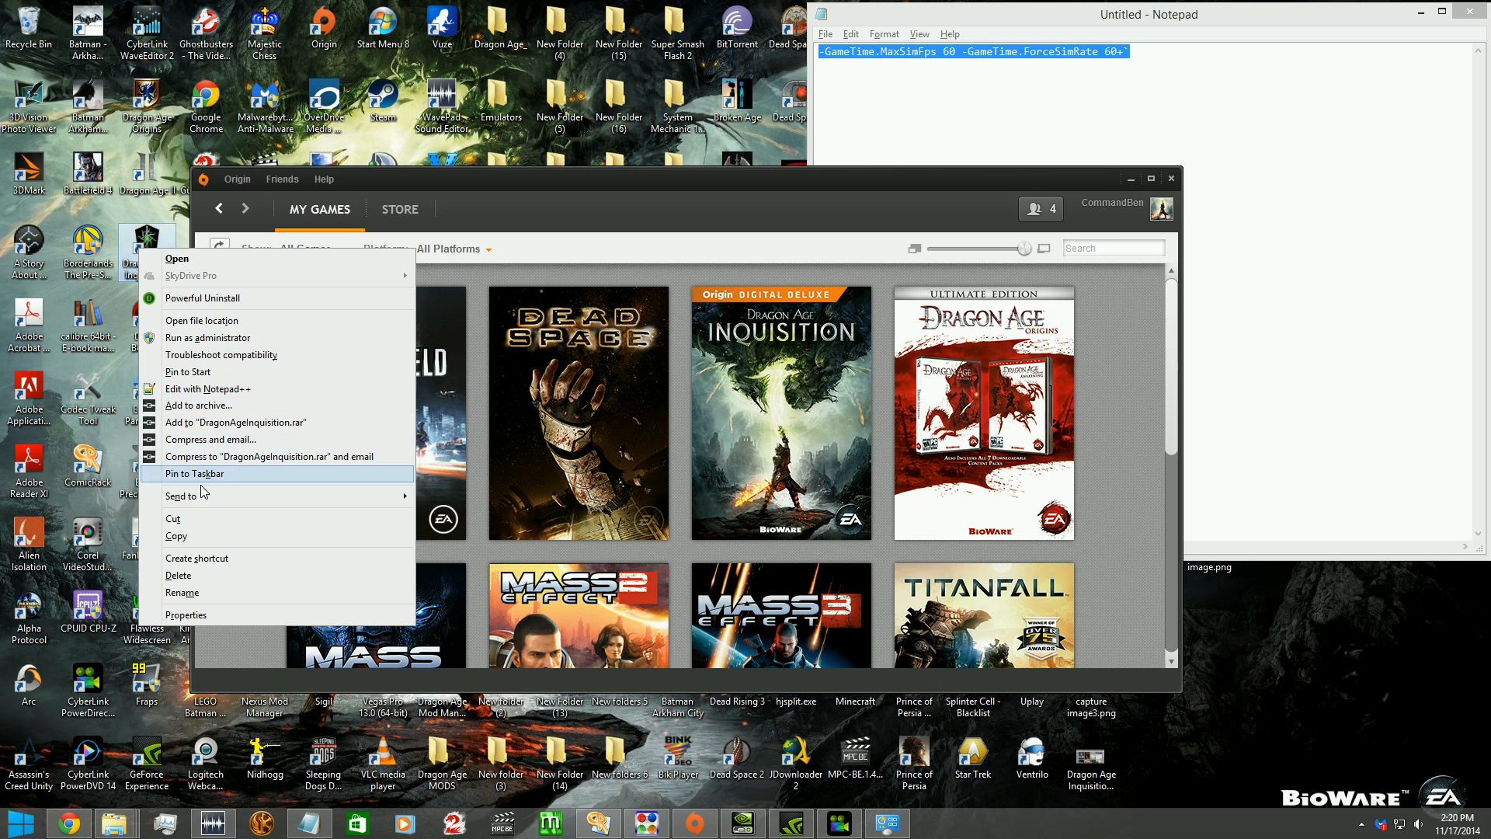
pyautogui.click(185, 614)
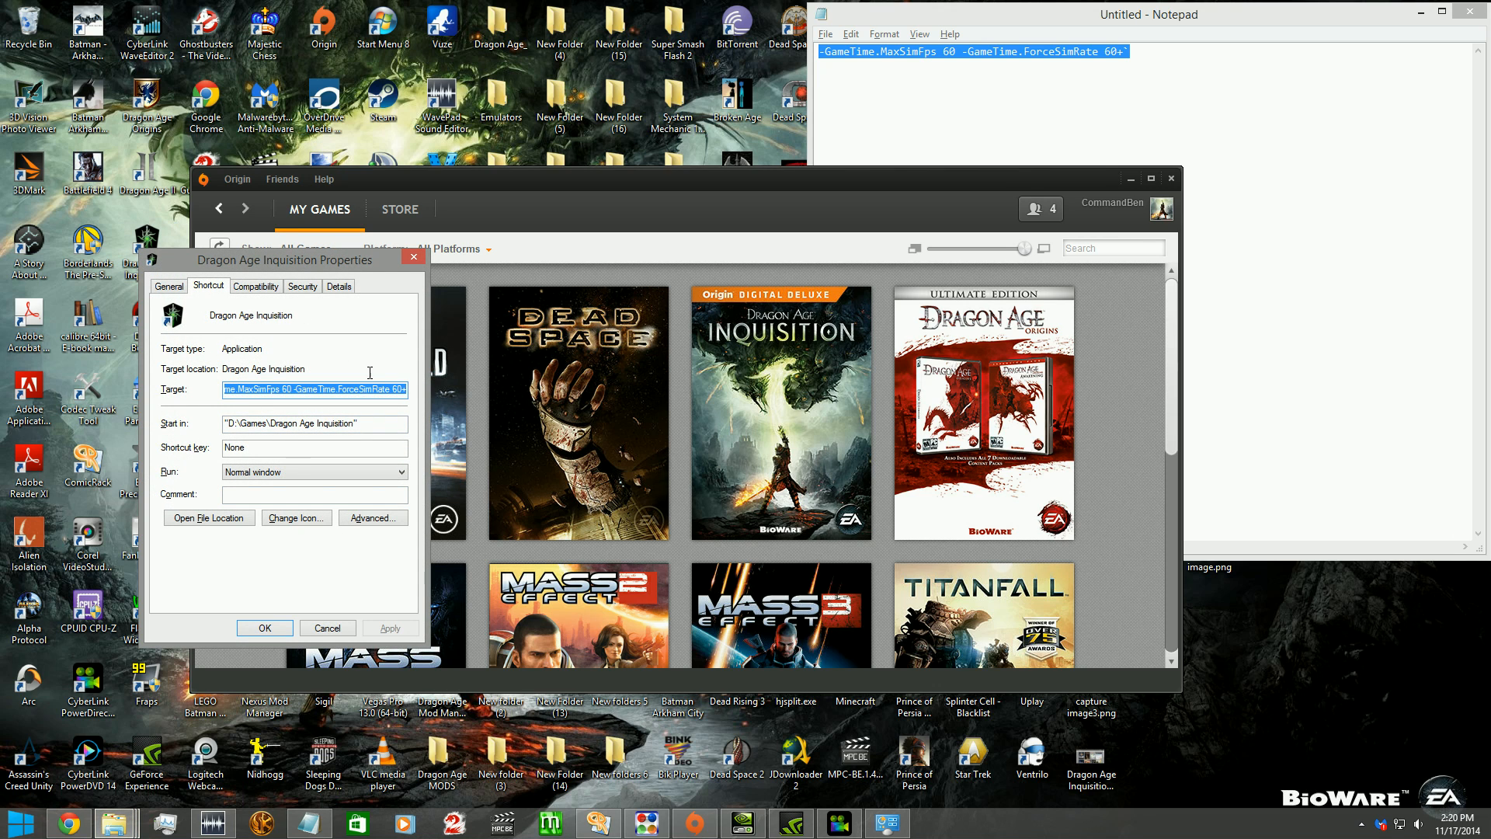
pyautogui.click(314, 388)
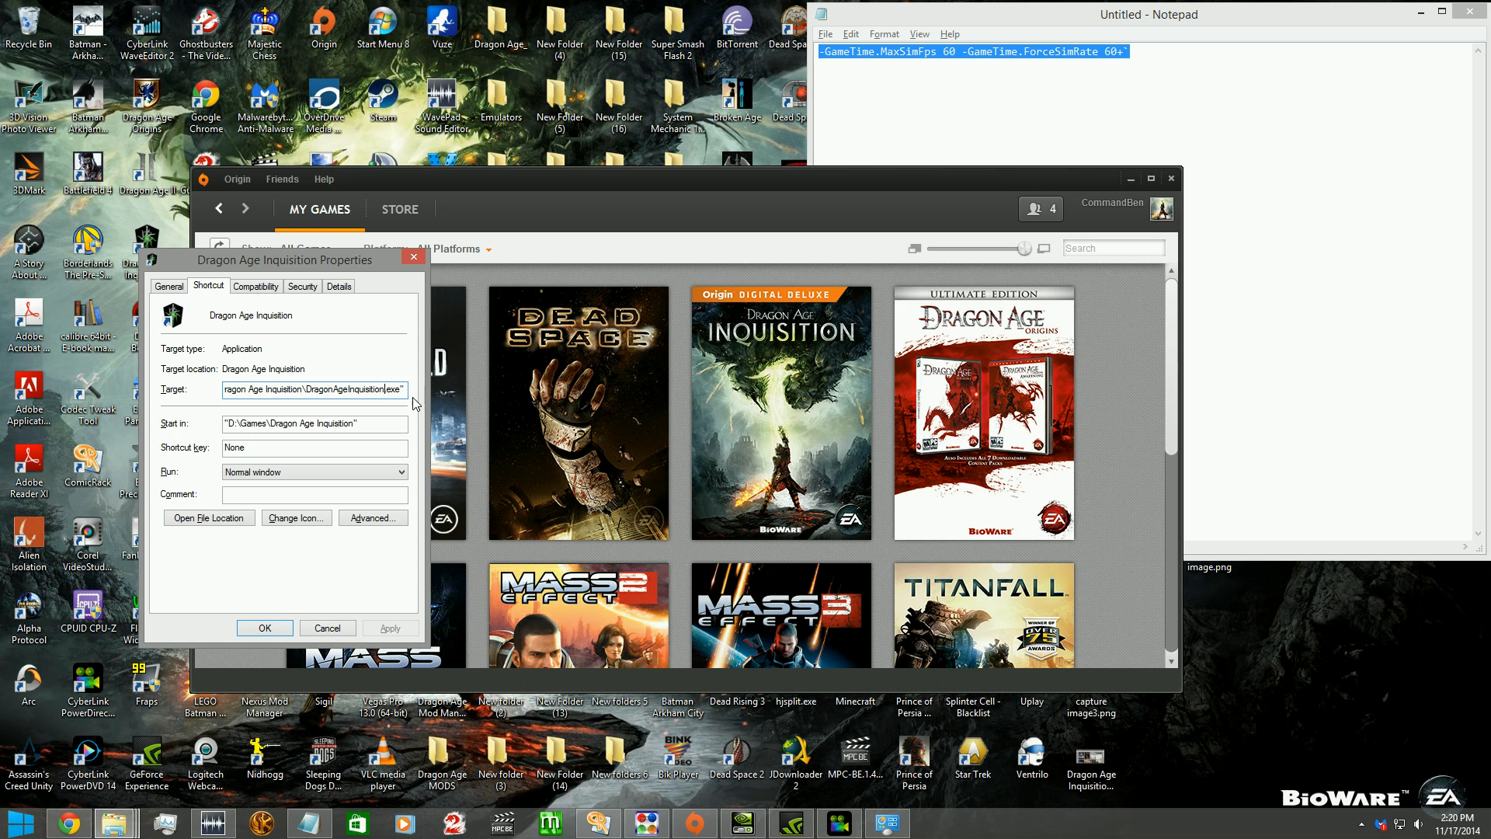
pyautogui.write('-GameTime.MaxSimFps 60 -GameTime.ForceSimRate 60+')
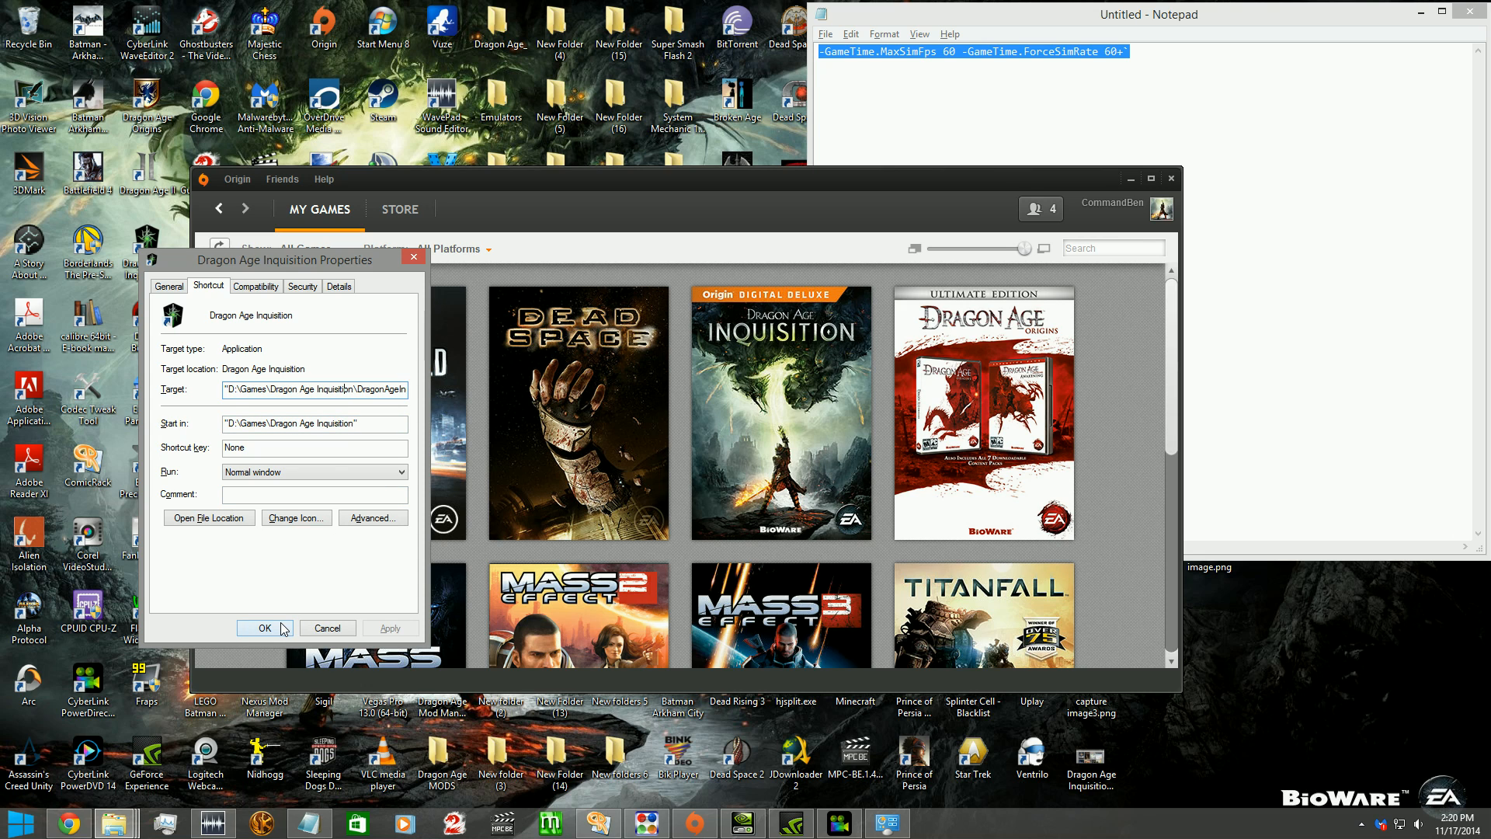
# - Confirm the edited shortcut target with OK
pyautogui.click(261, 627)
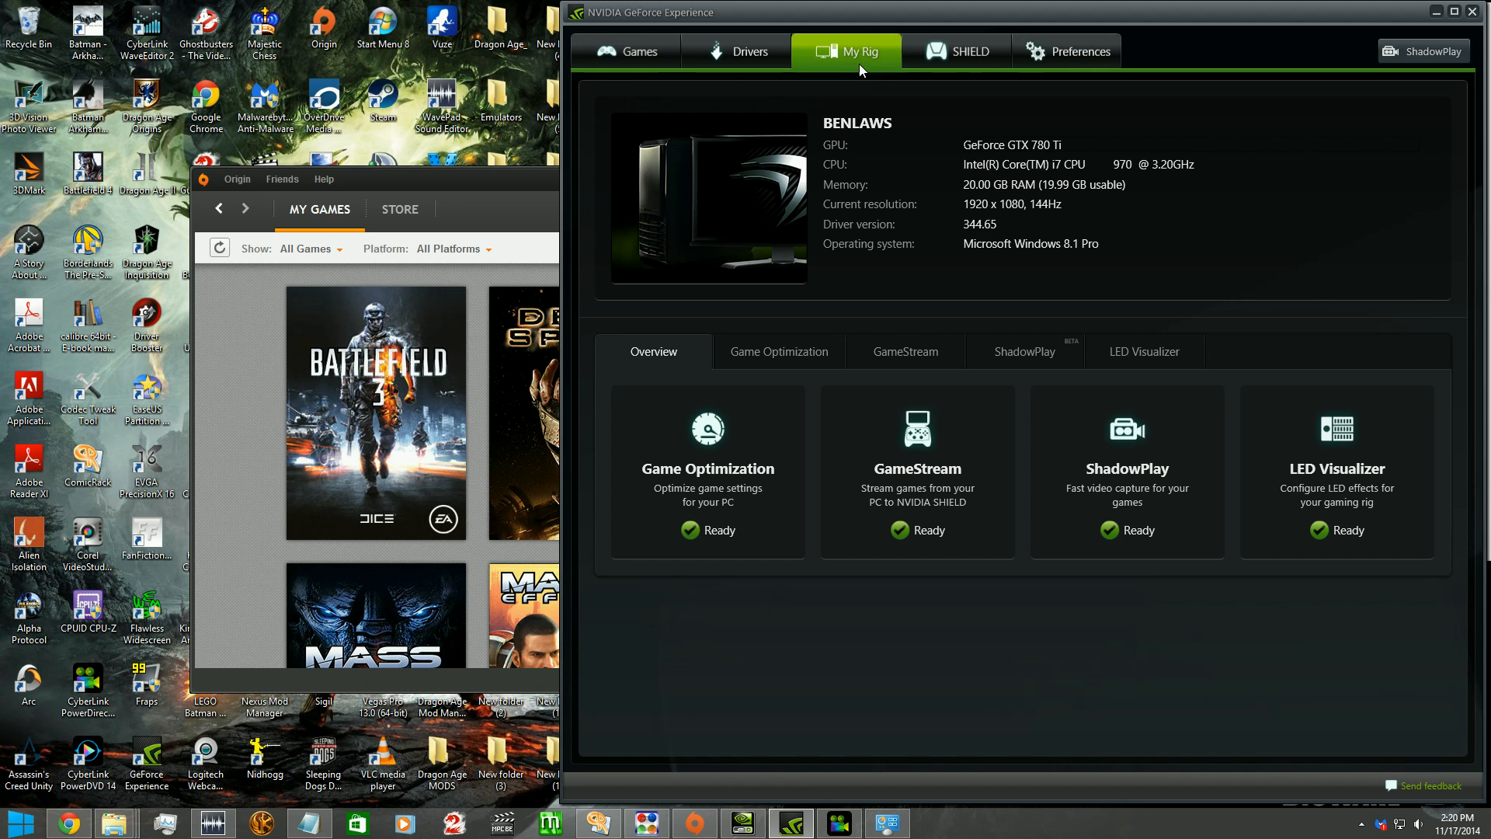
pyautogui.moveTo(961, 149)
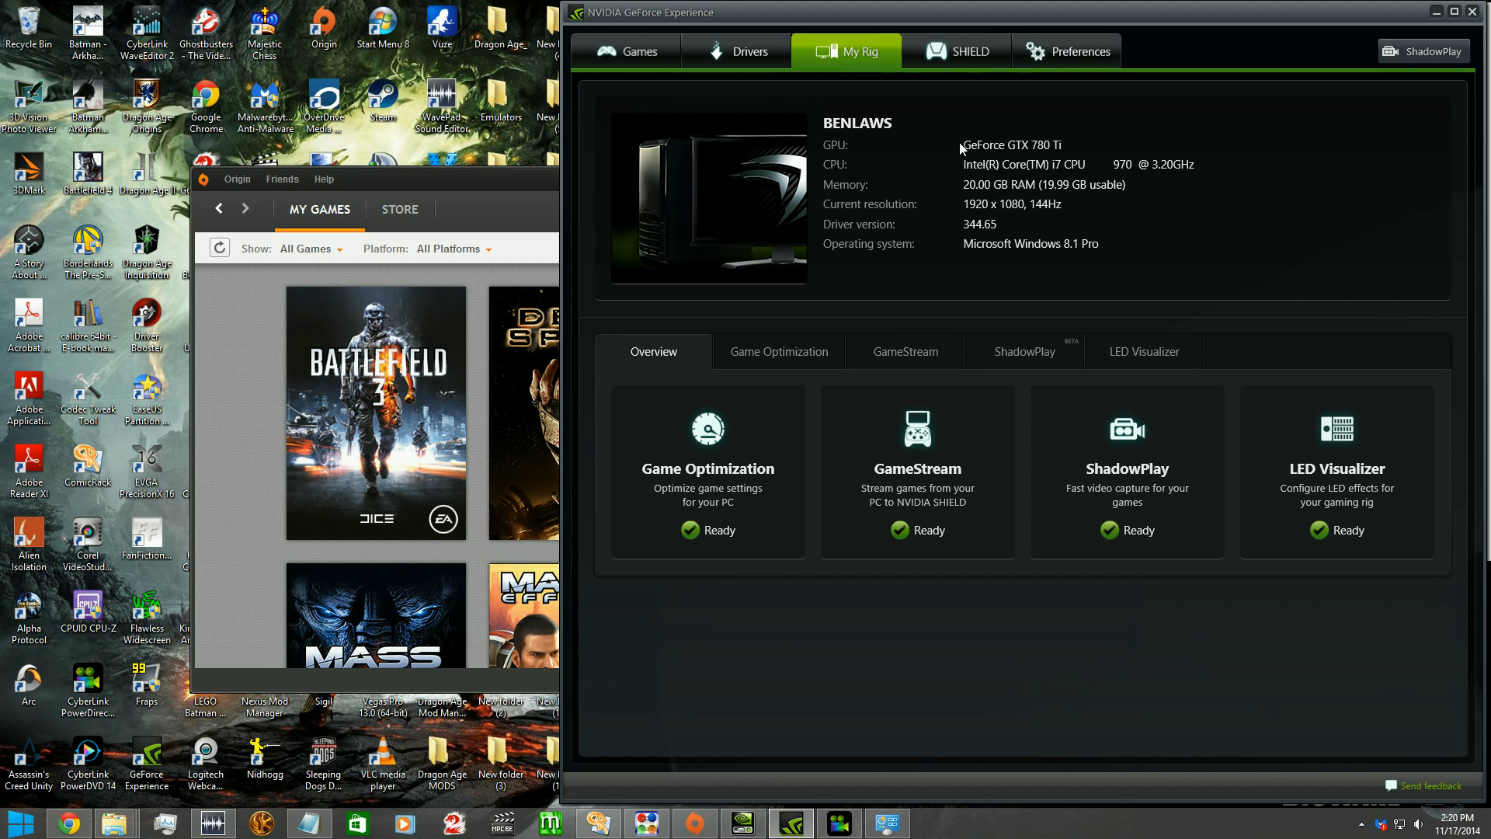
pyautogui.moveTo(1215, 275)
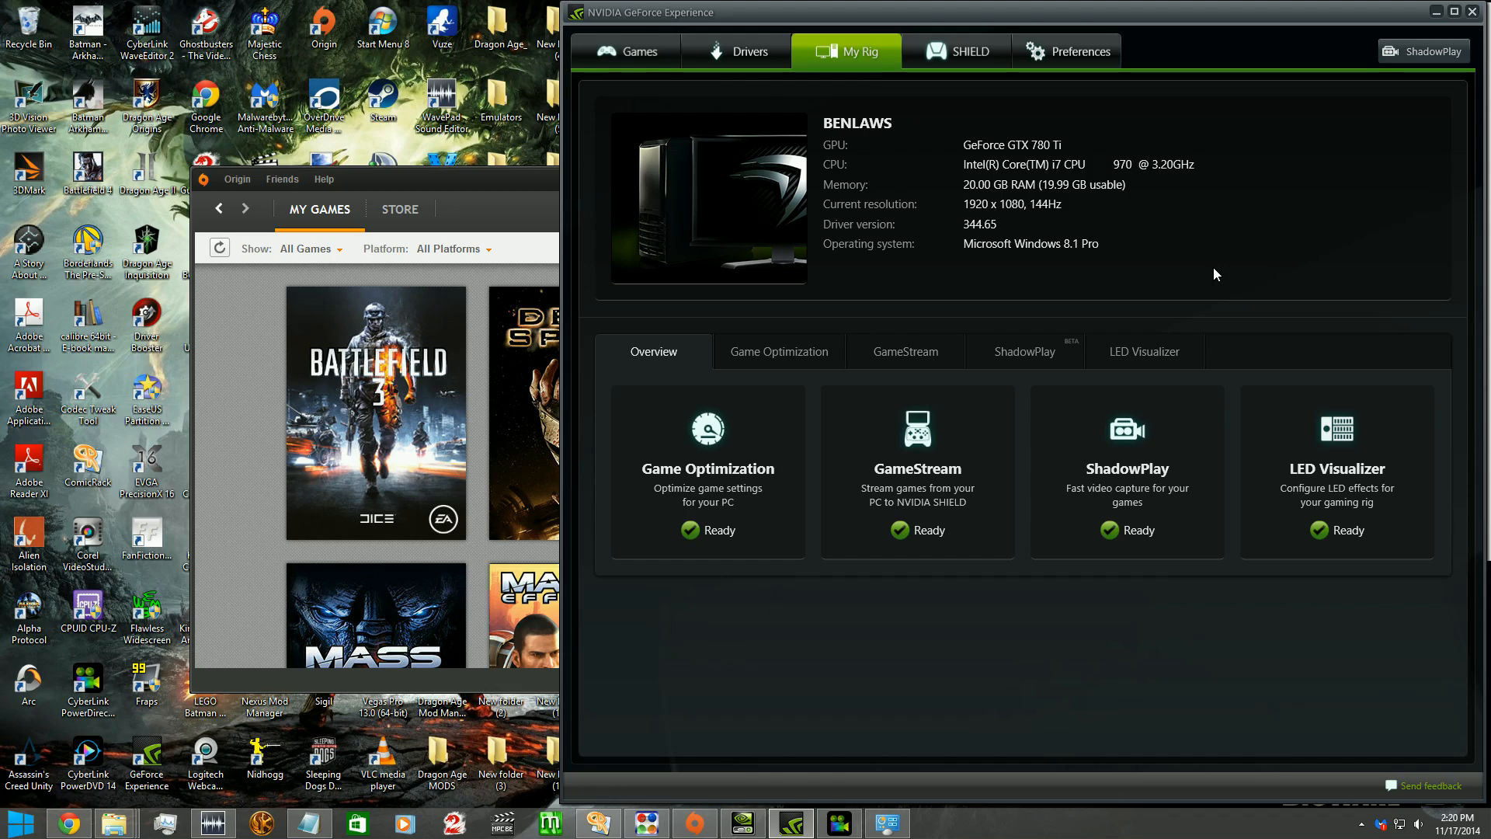
pyautogui.moveTo(626, 51)
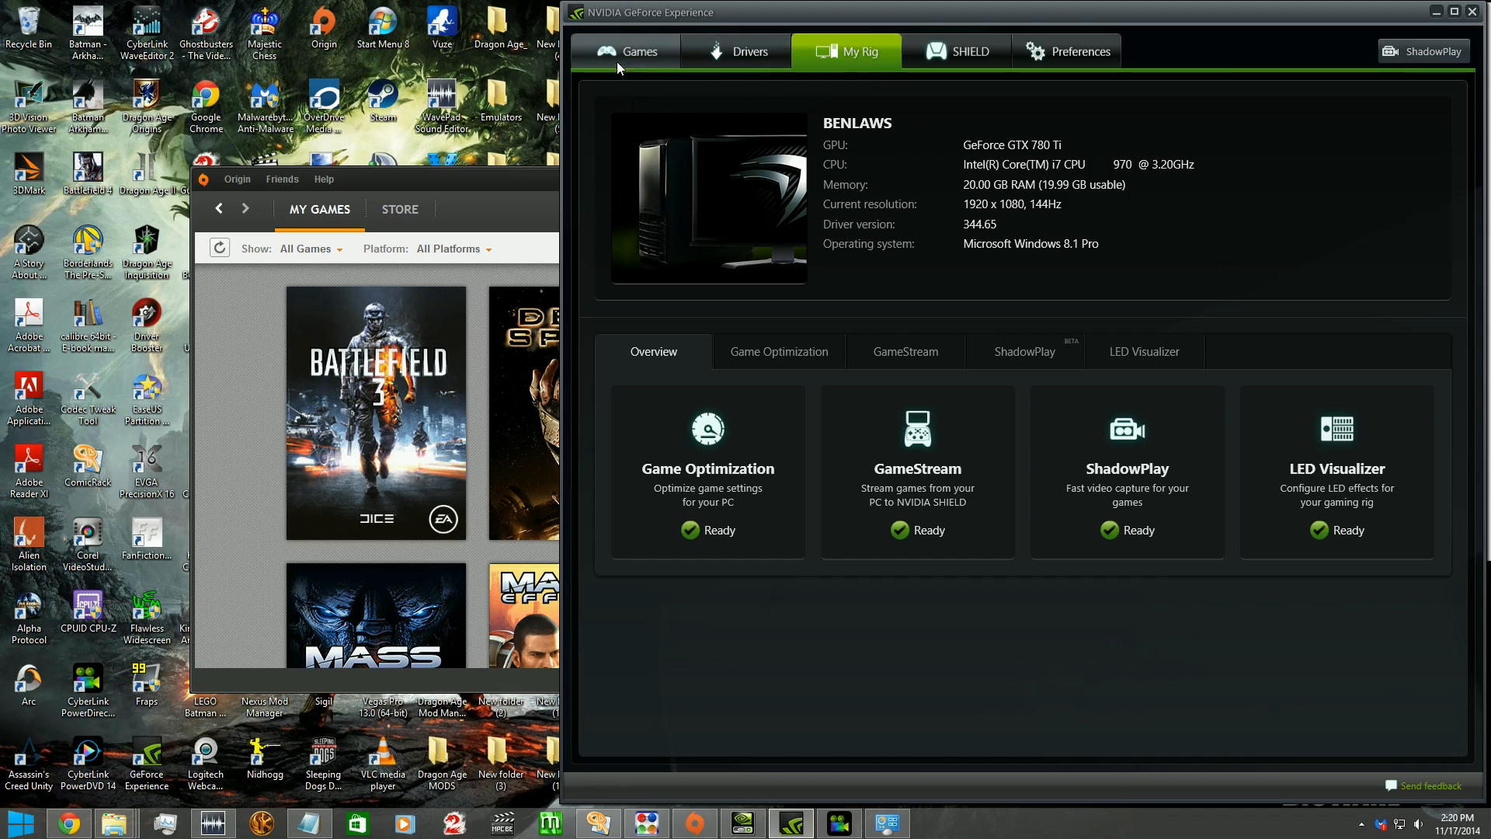